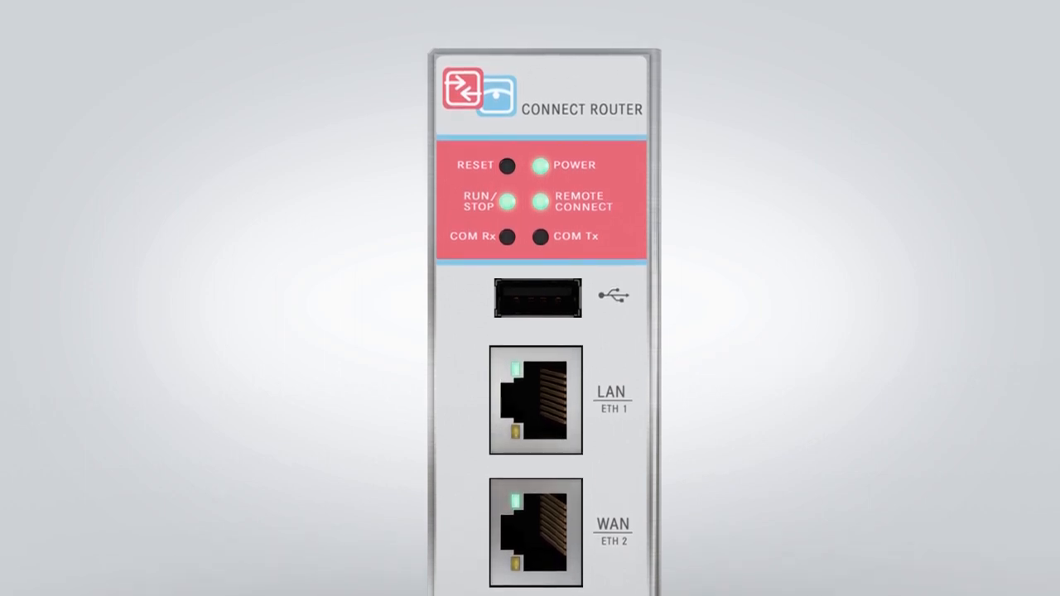
pyautogui.scroll(-3)
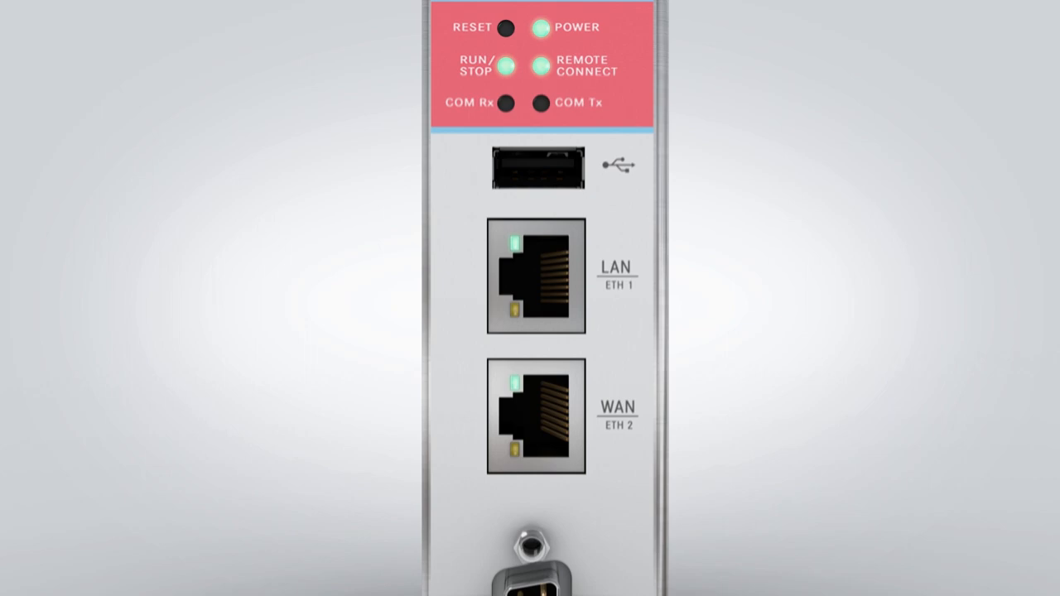